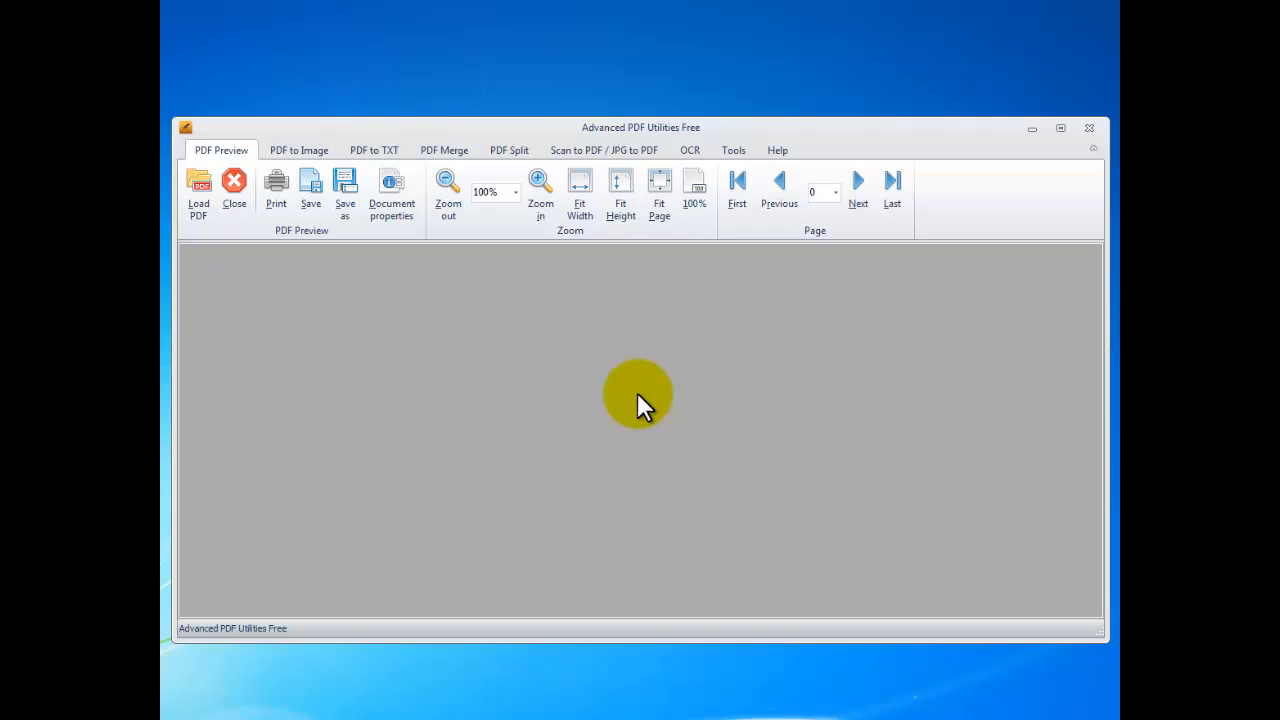
{"action": "mouse_move", "coordinate": [510, 150]}
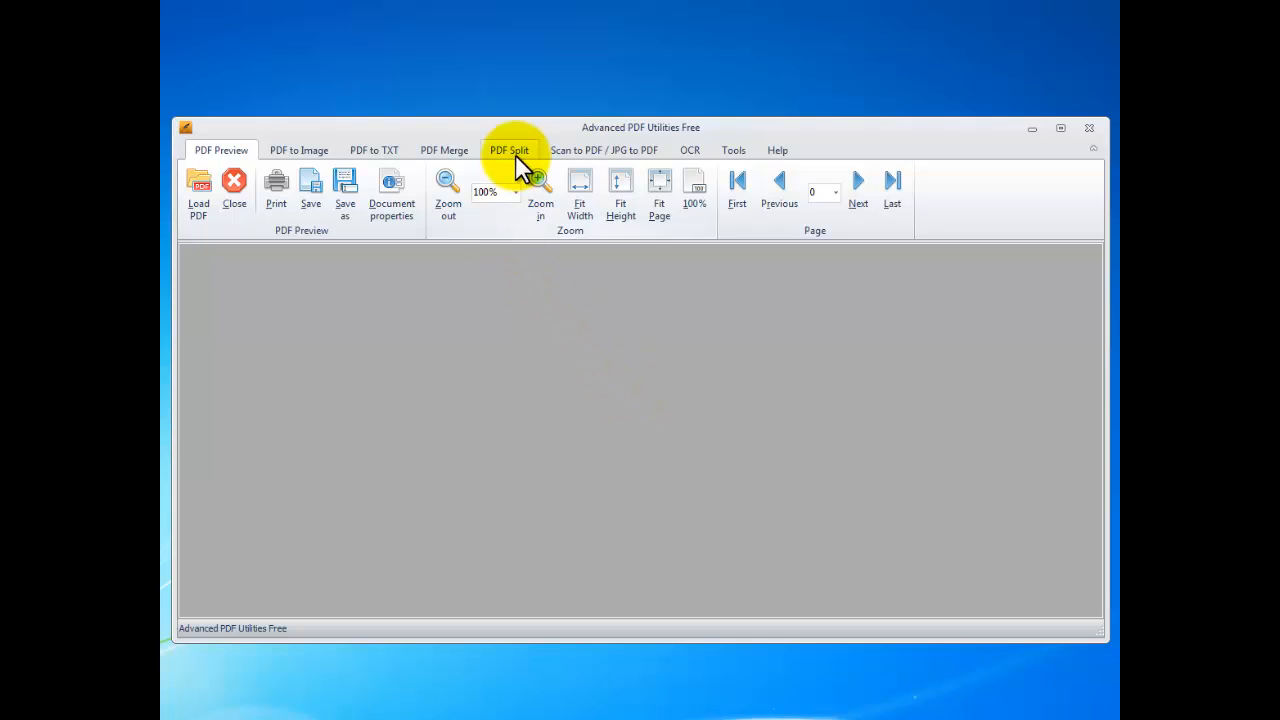
Show the PDF Split tools in the ribbon
{"action": "left_click", "coordinate": [508, 150]}
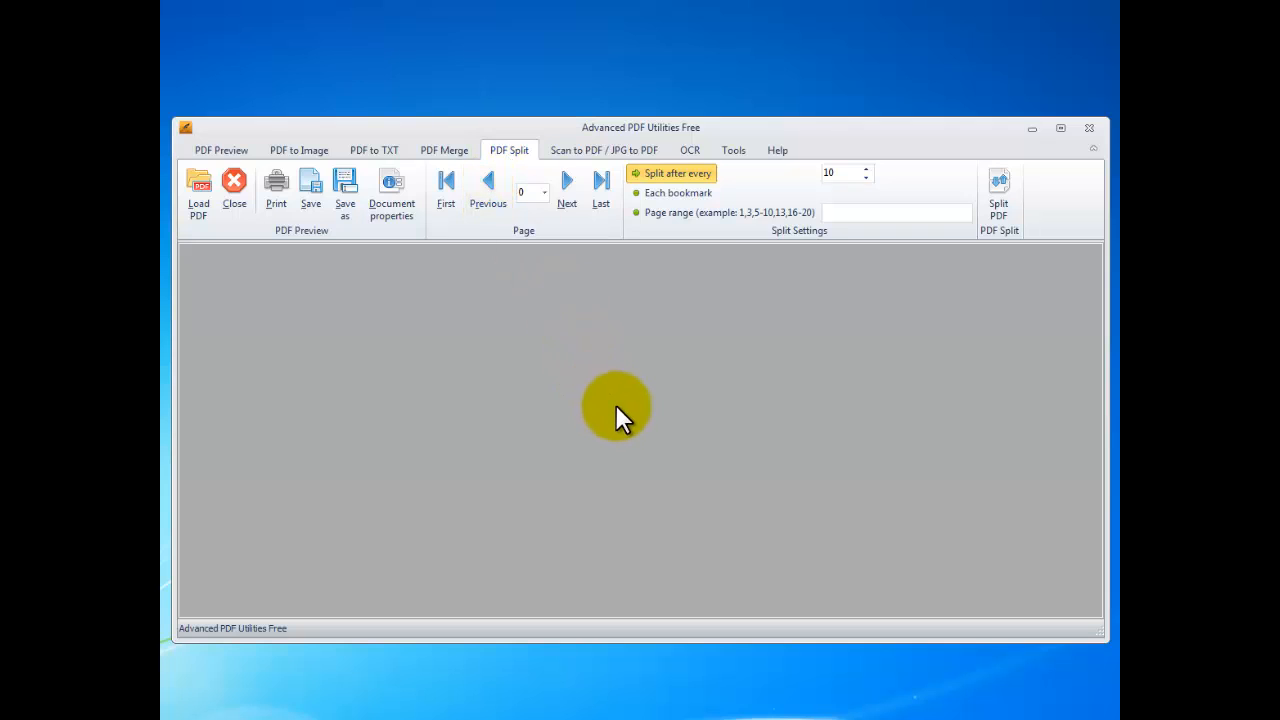
{"action": "mouse_move", "coordinate": [632, 418]}
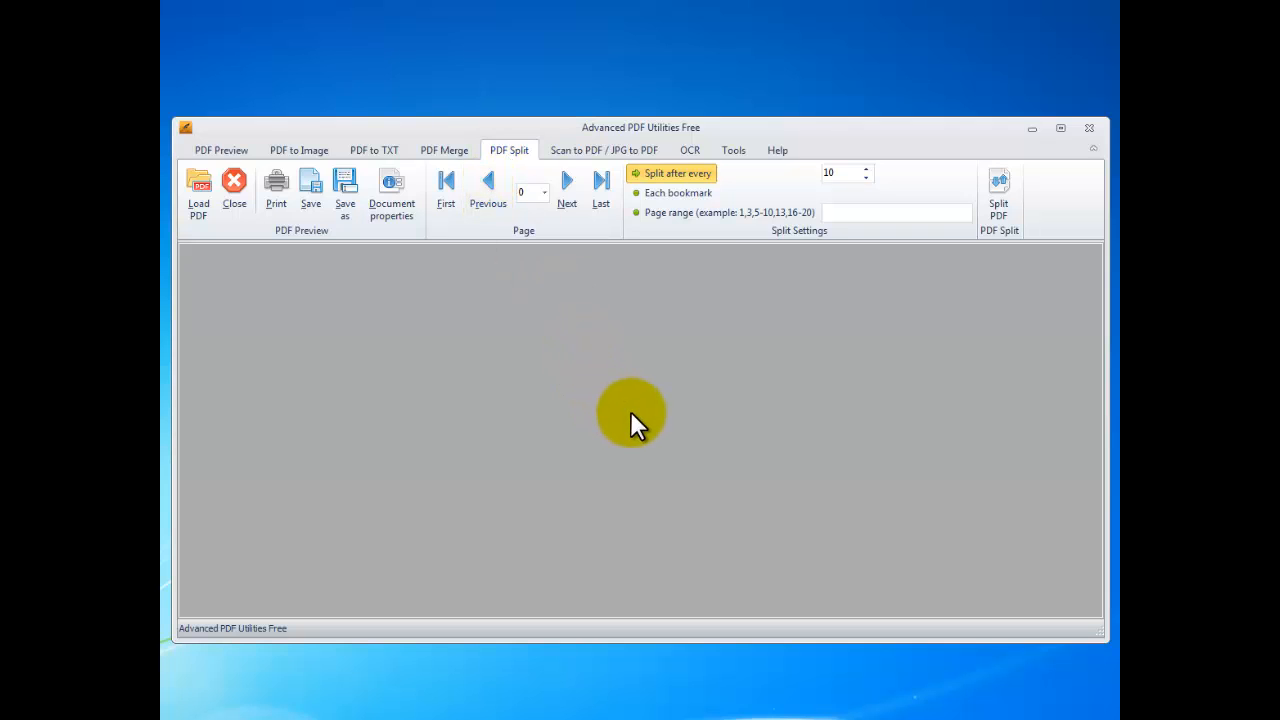
{"action": "mouse_move", "coordinate": [198, 210]}
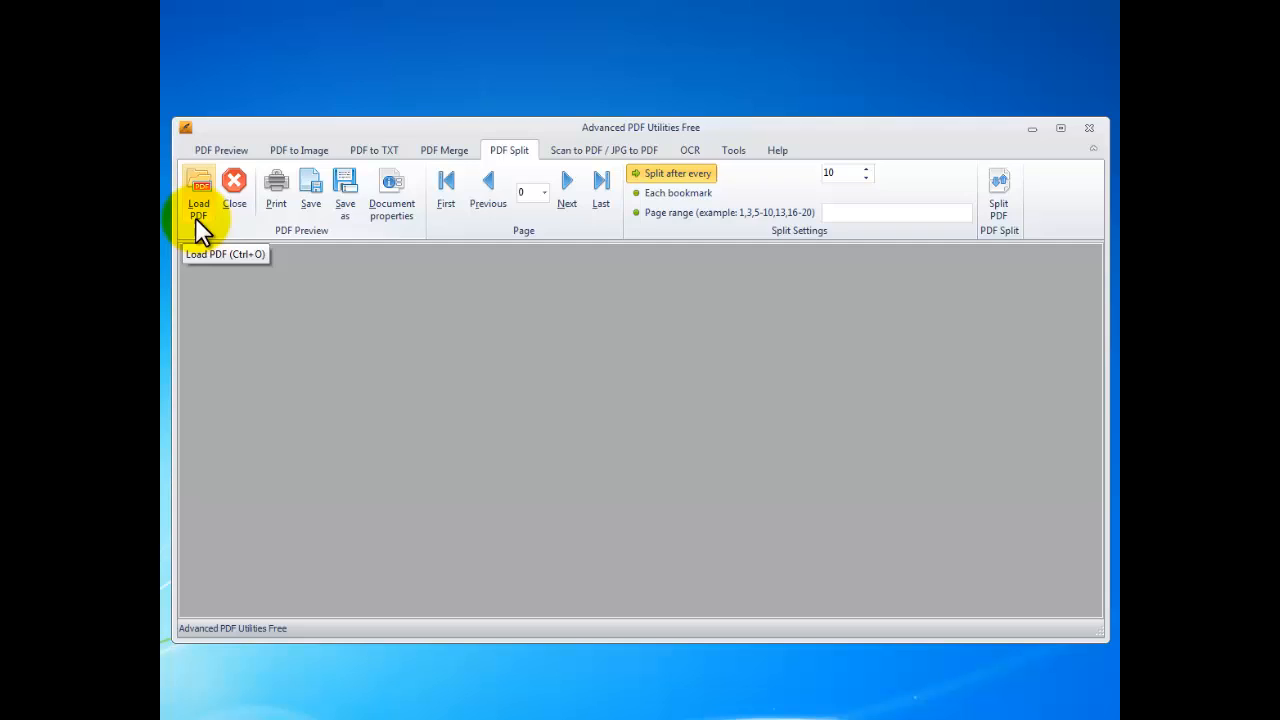
Load Text.pdf, the ERC Work Programme, into the split view
{"action": "left_click", "coordinate": [198, 190]}
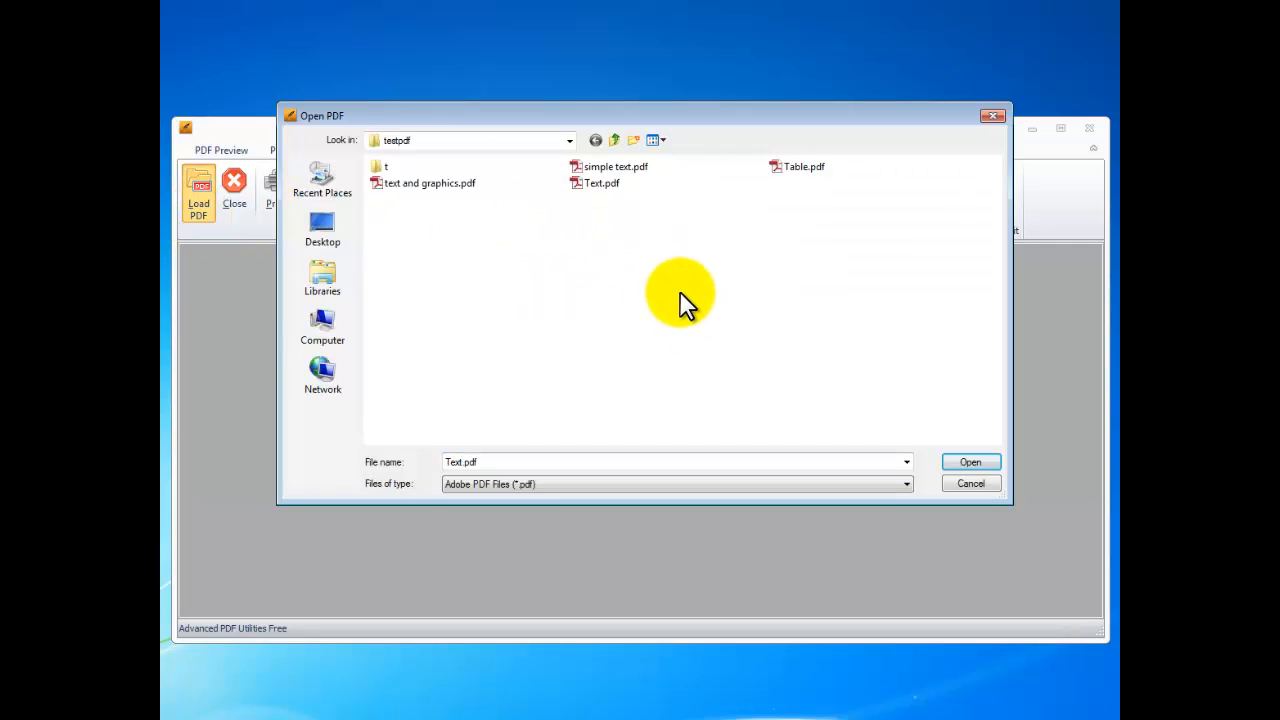
{"action": "left_click", "coordinate": [604, 184]}
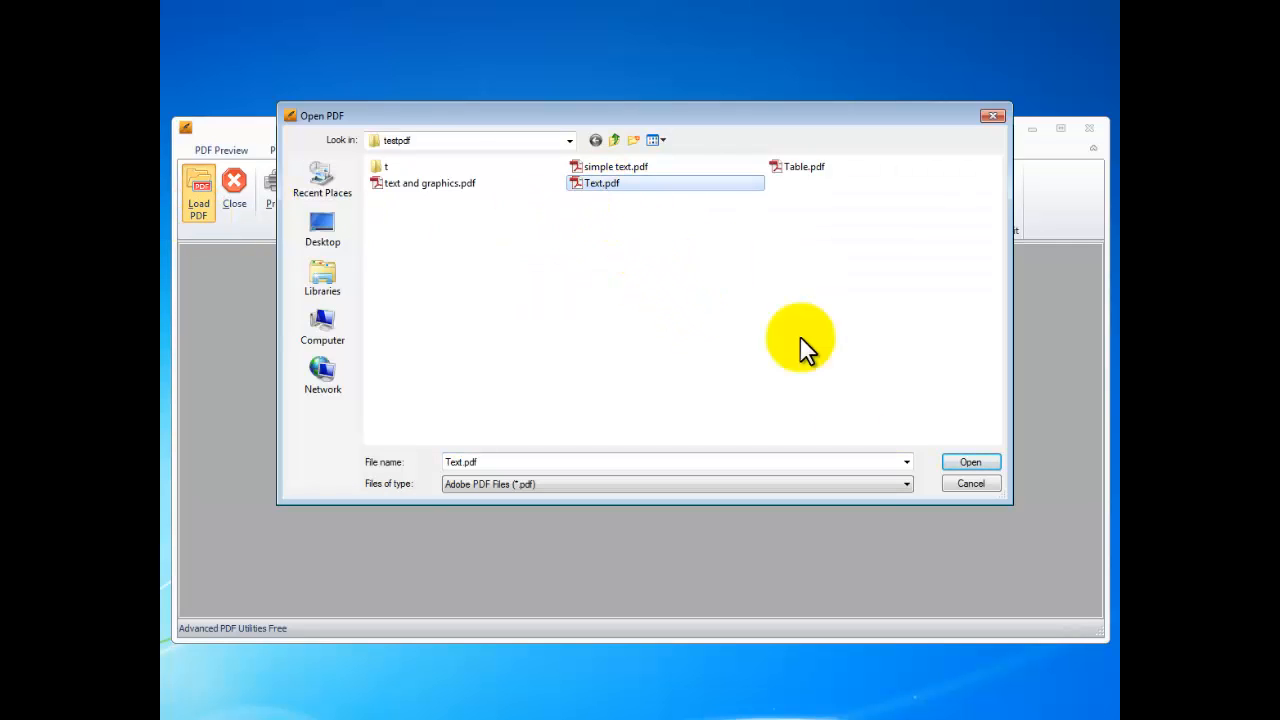
{"action": "left_click", "coordinate": [968, 460]}
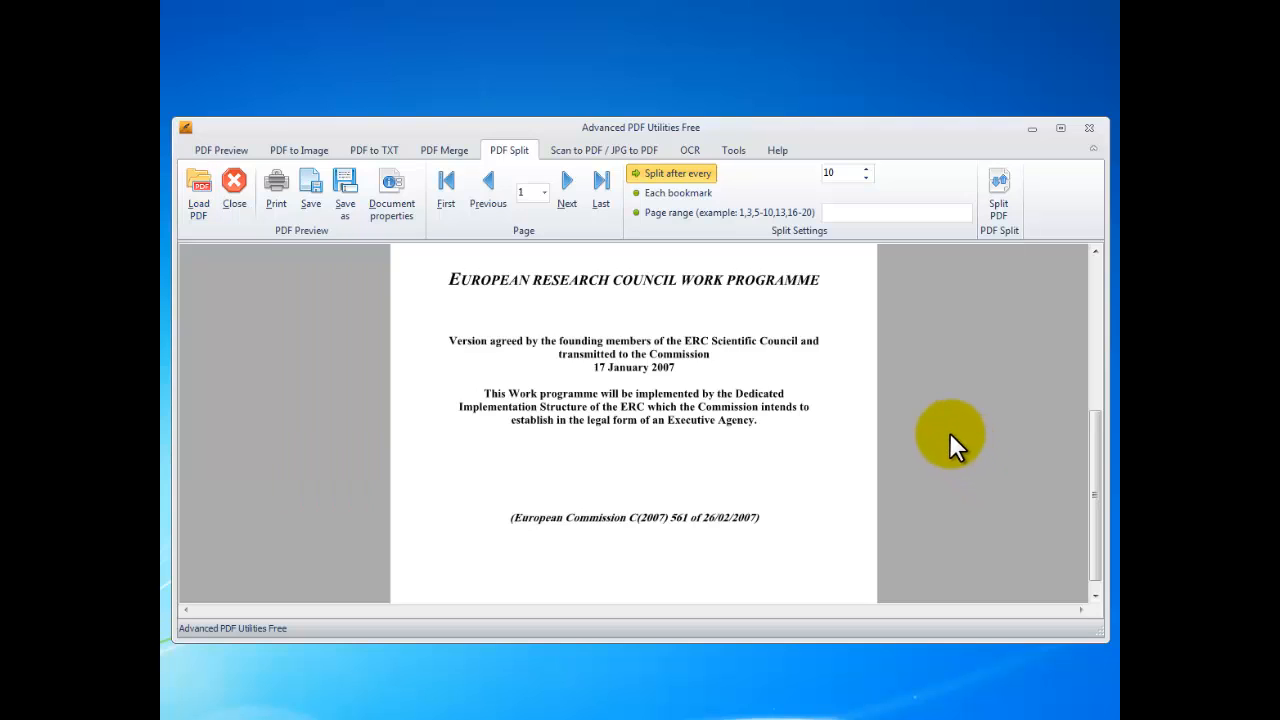
{"action": "scroll", "scroll_direction": "down", "scroll_amount": 3}
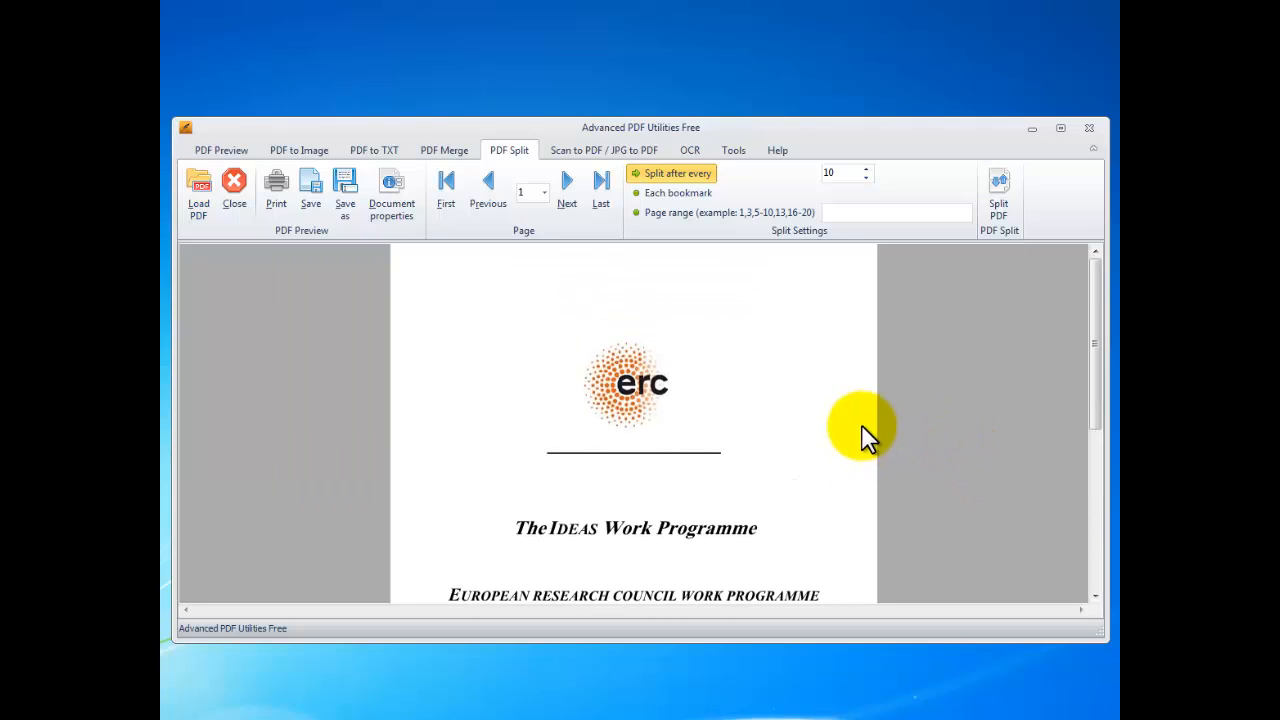
{"action": "mouse_move", "coordinate": [620, 430]}
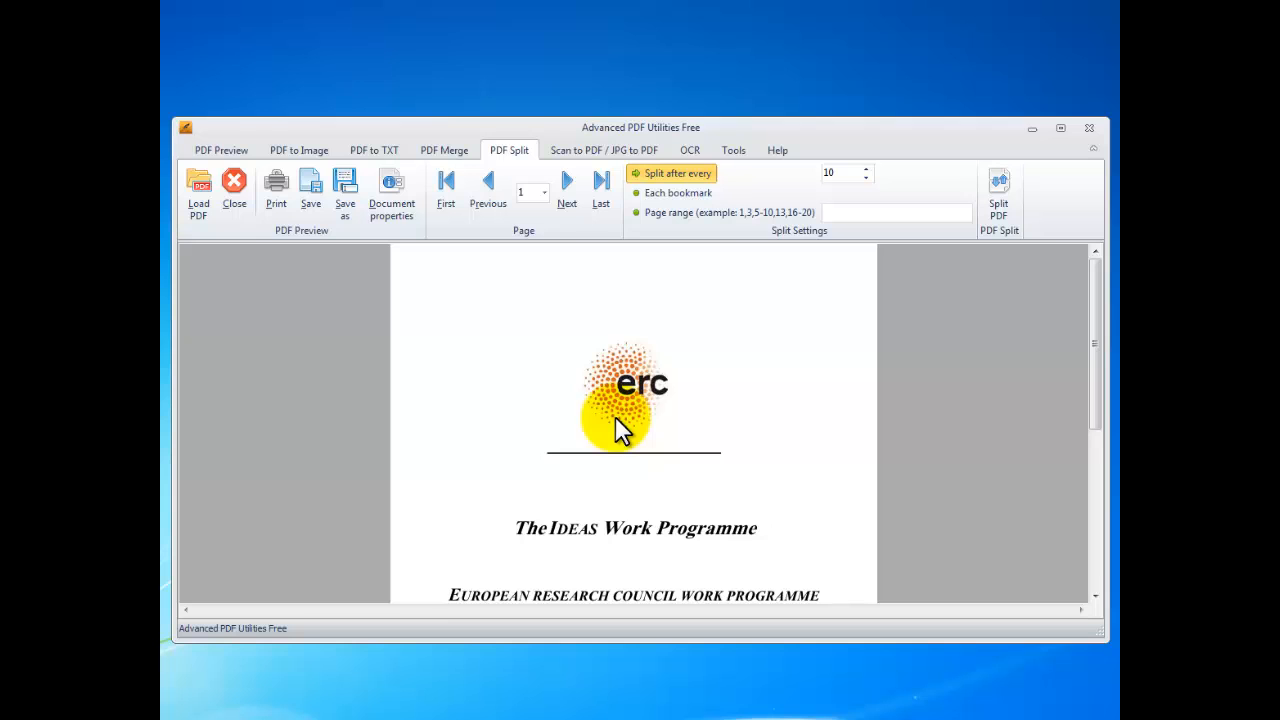
{"action": "mouse_move", "coordinate": [1100, 310]}
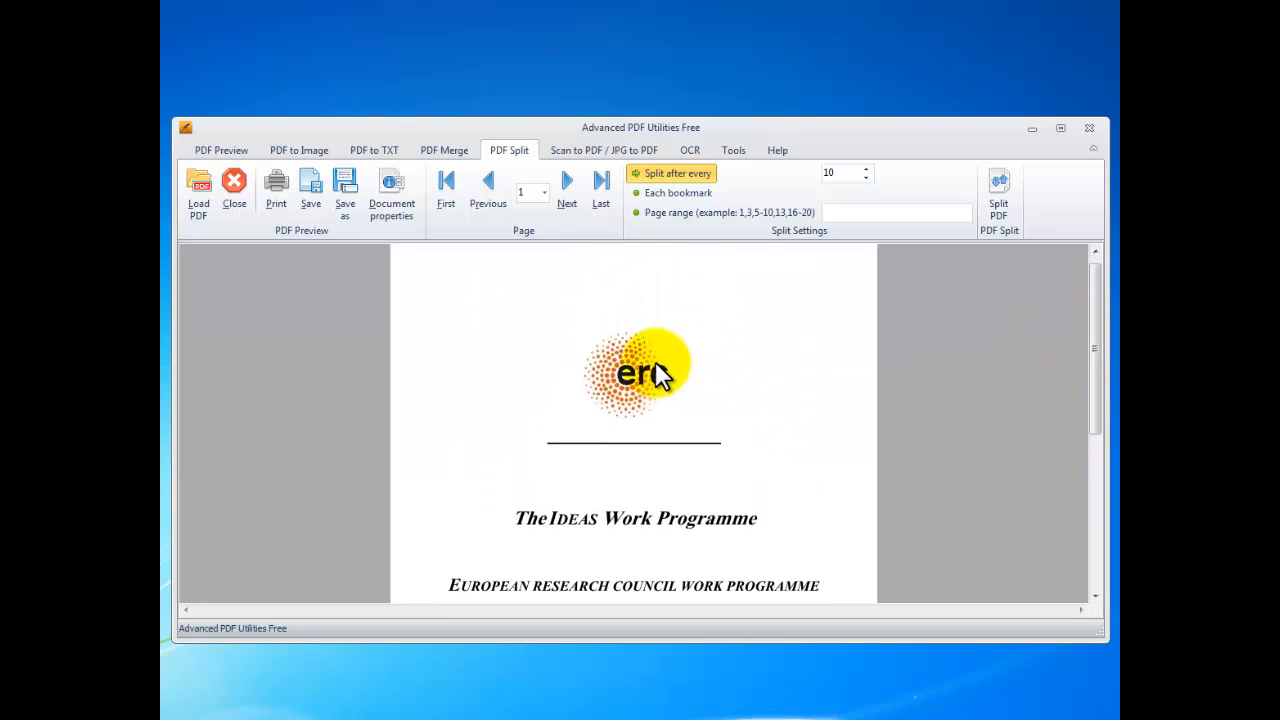
Browse to page 2 and back, then choose splitting by page range
{"action": "left_click", "coordinate": [568, 184]}
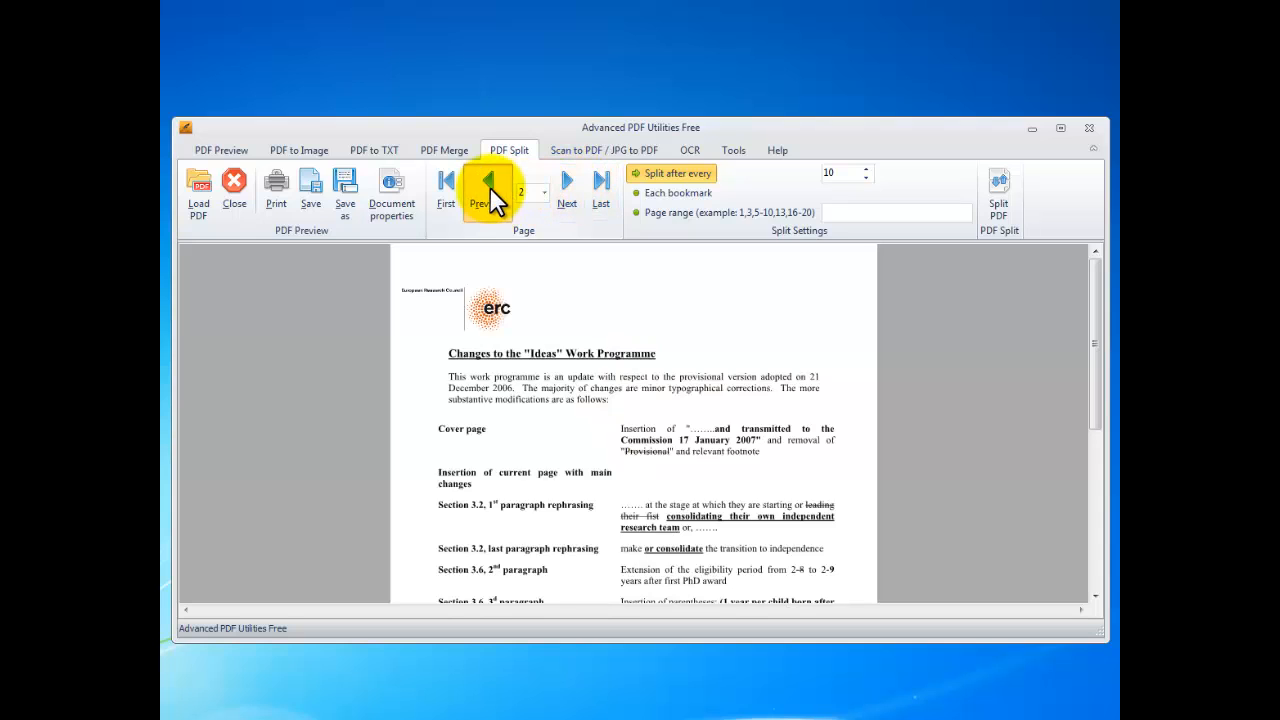
{"action": "left_click", "coordinate": [488, 184]}
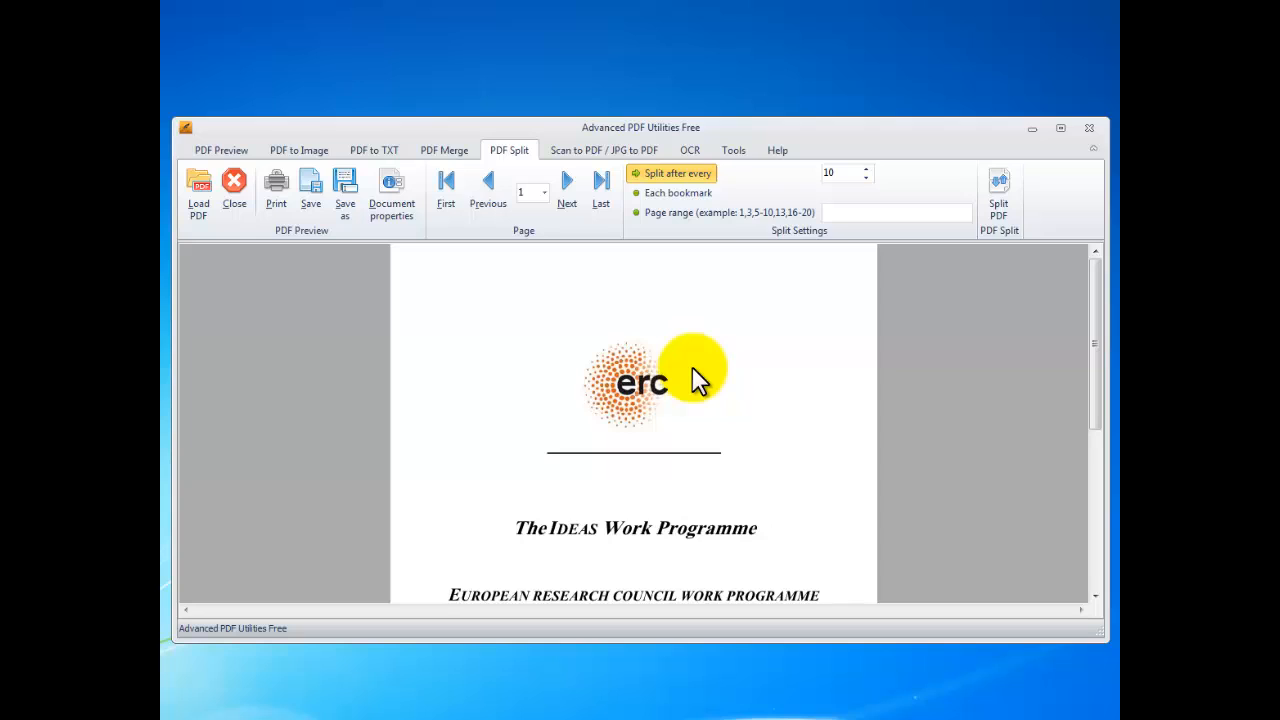
{"action": "mouse_move", "coordinate": [684, 184]}
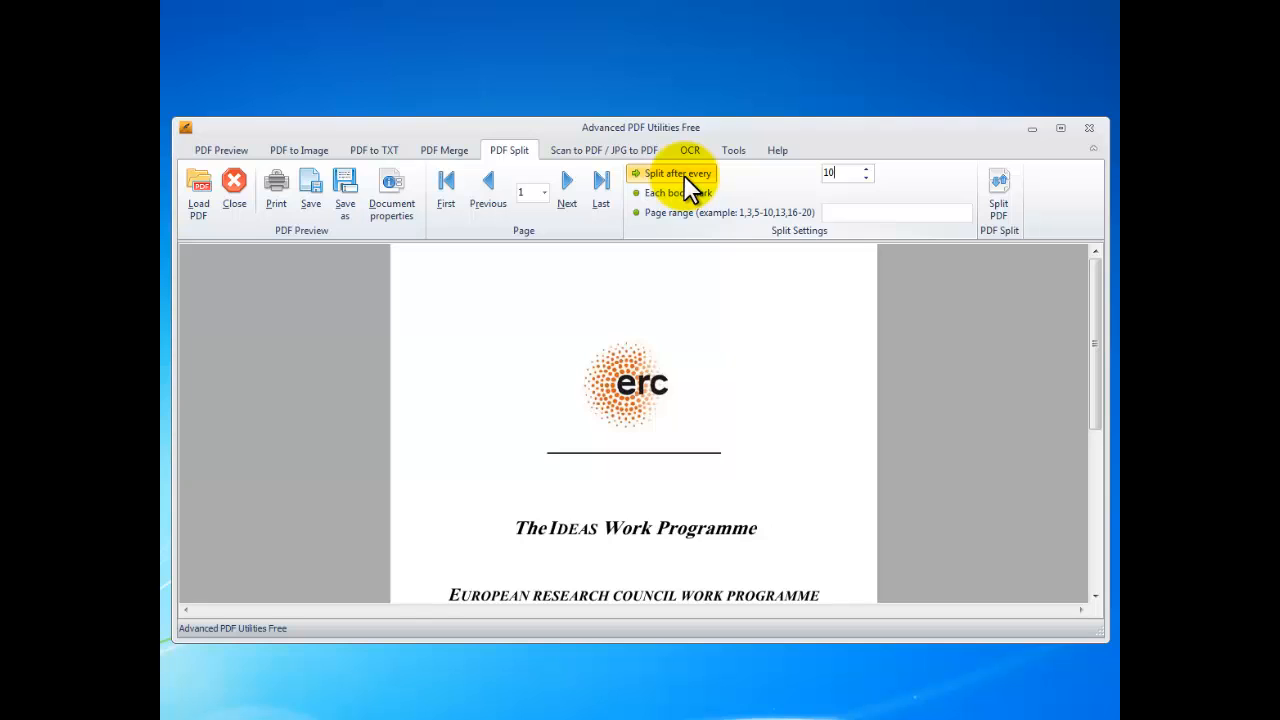
{"action": "mouse_move", "coordinate": [750, 188]}
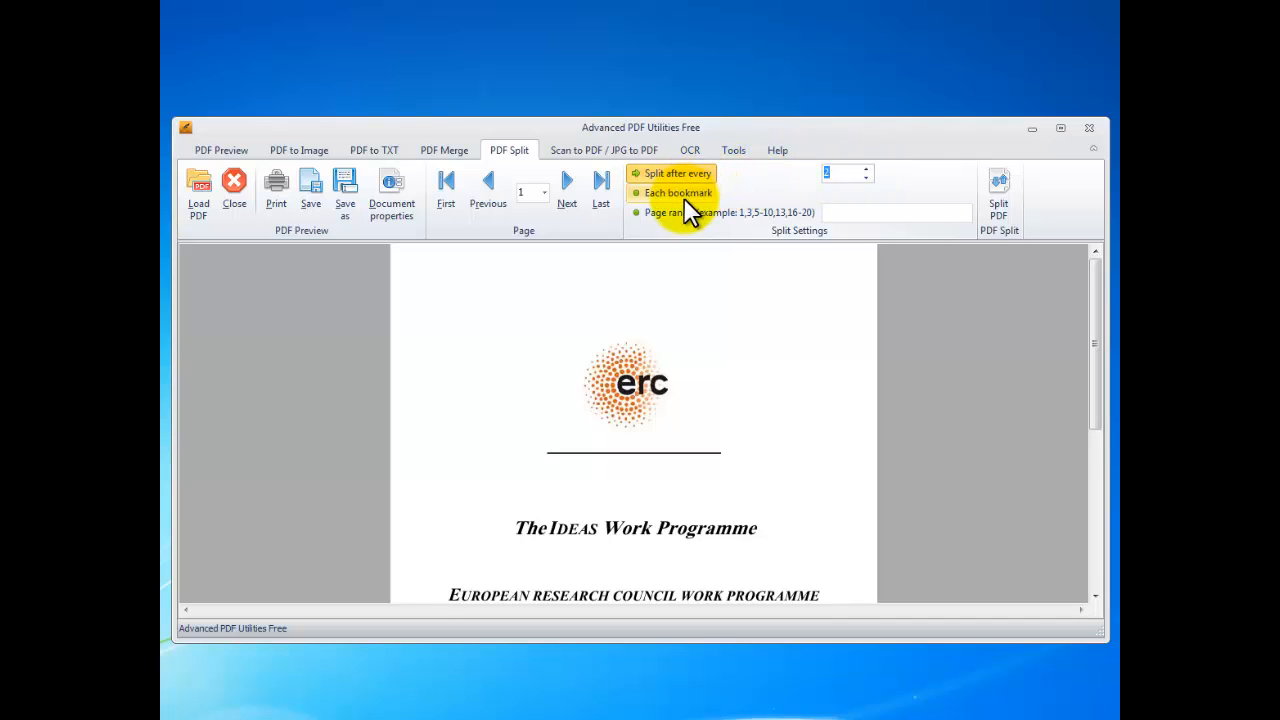
{"action": "left_click", "coordinate": [678, 192]}
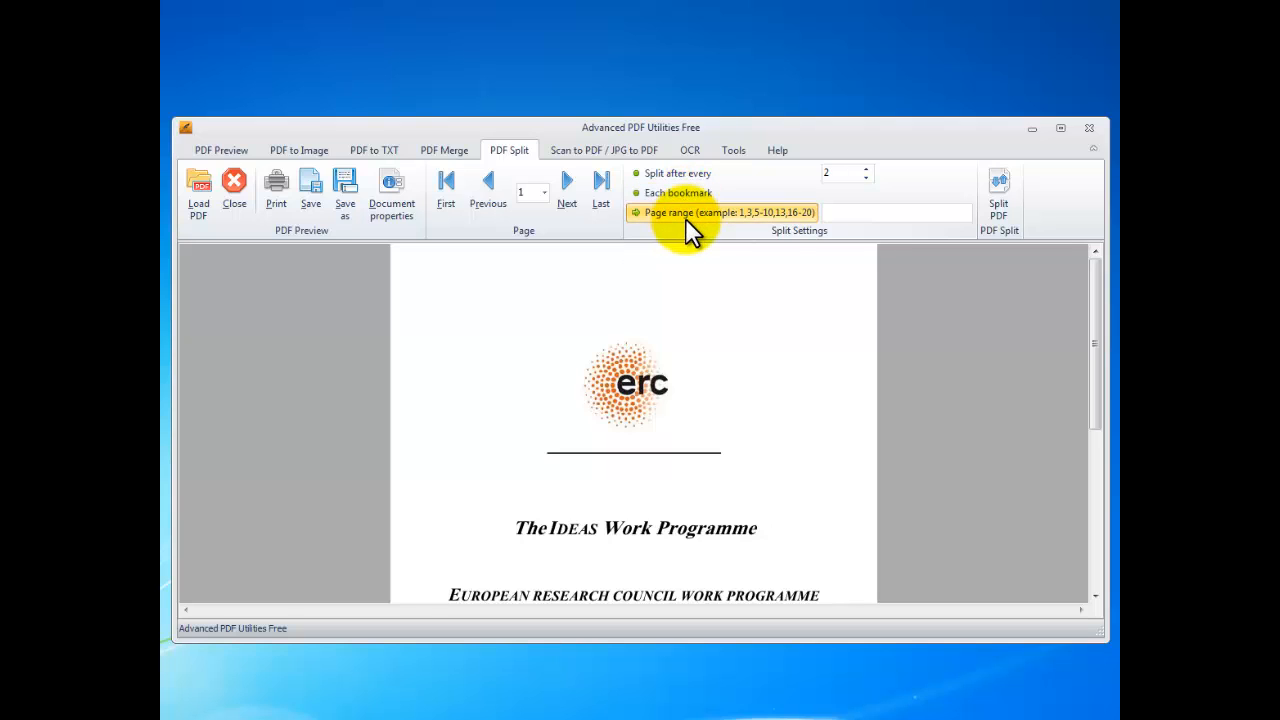
{"action": "mouse_move", "coordinate": [690, 212]}
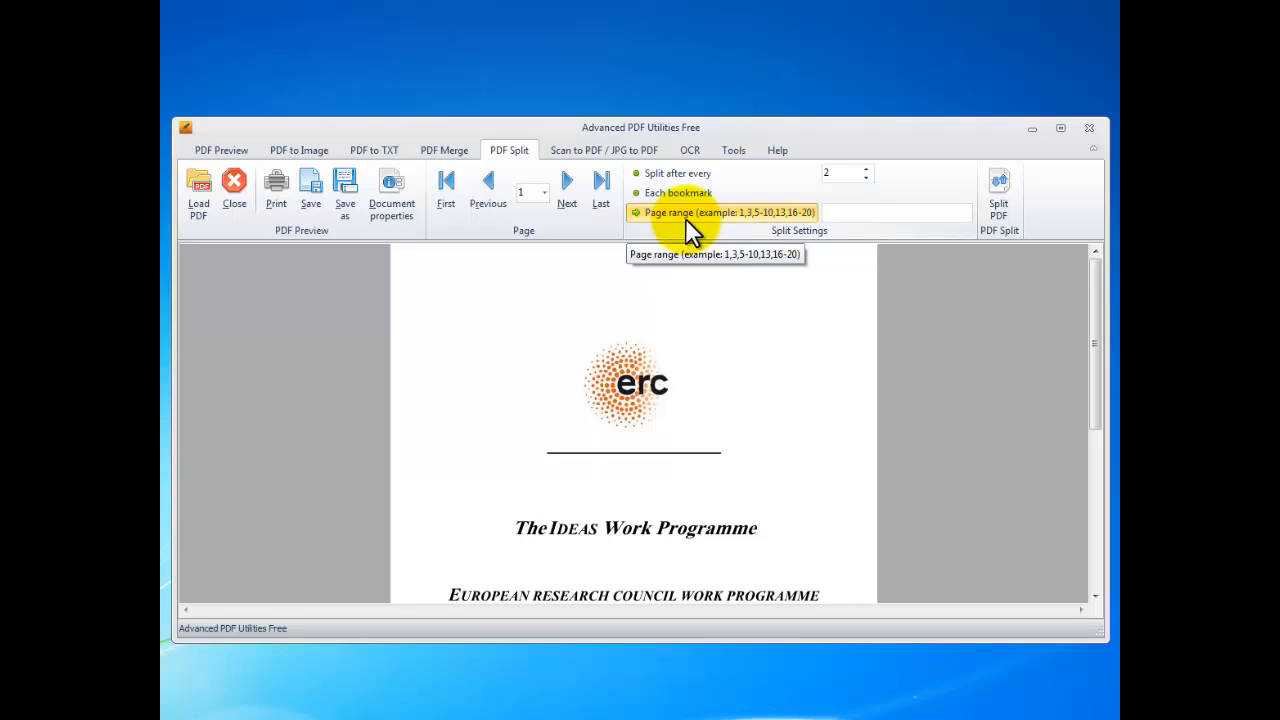
Enter 1,3,4-6 as the page range to extract
{"action": "left_click", "coordinate": [896, 212]}
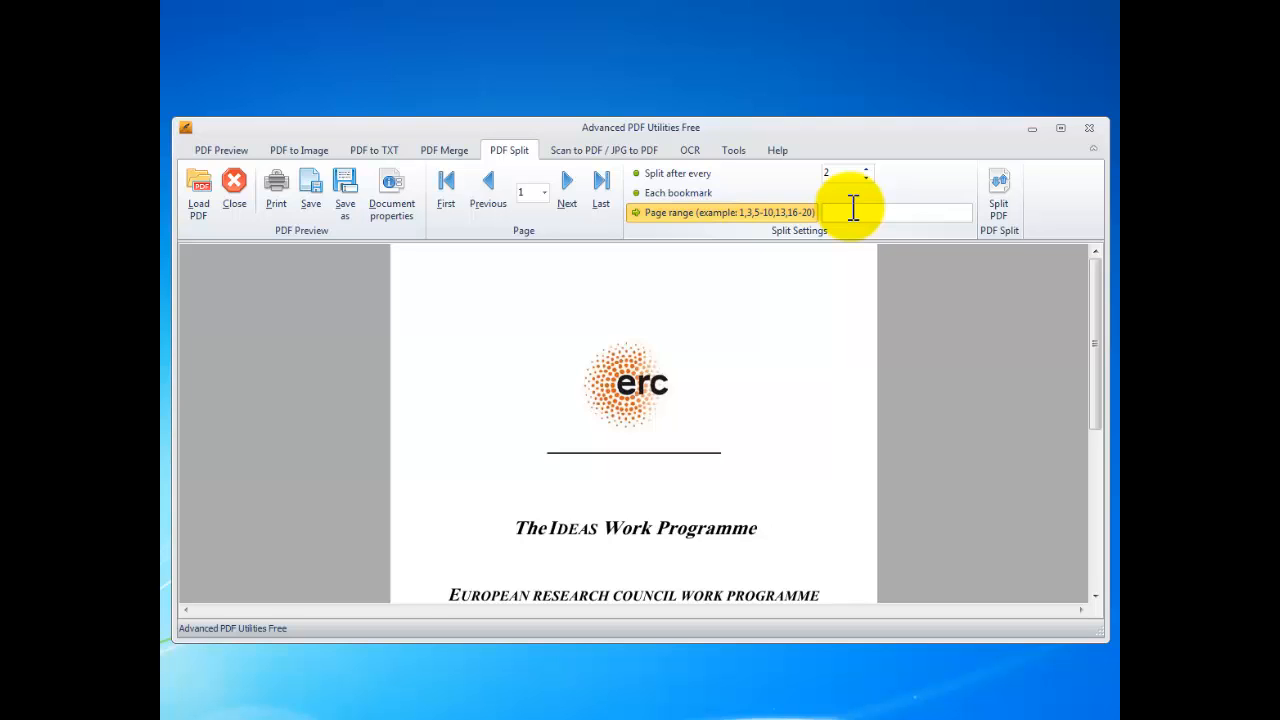
{"action": "type", "text": "1,"}
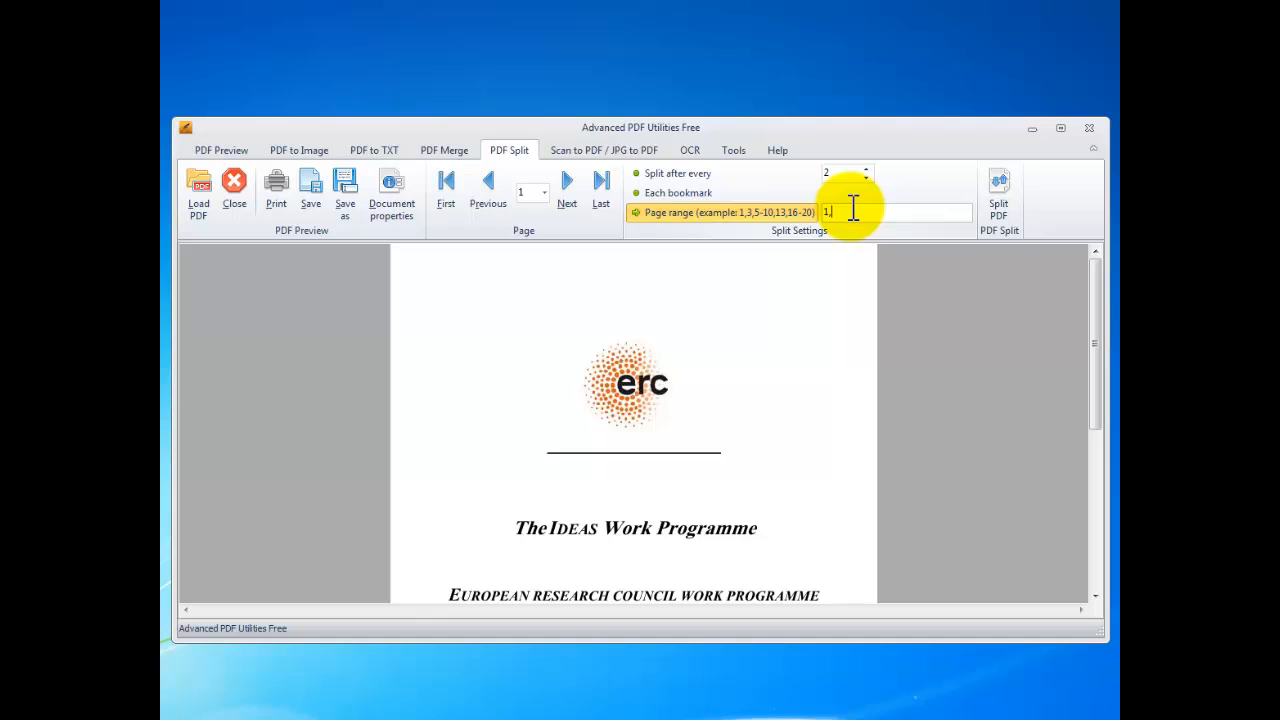
{"action": "type", "text": "3"}
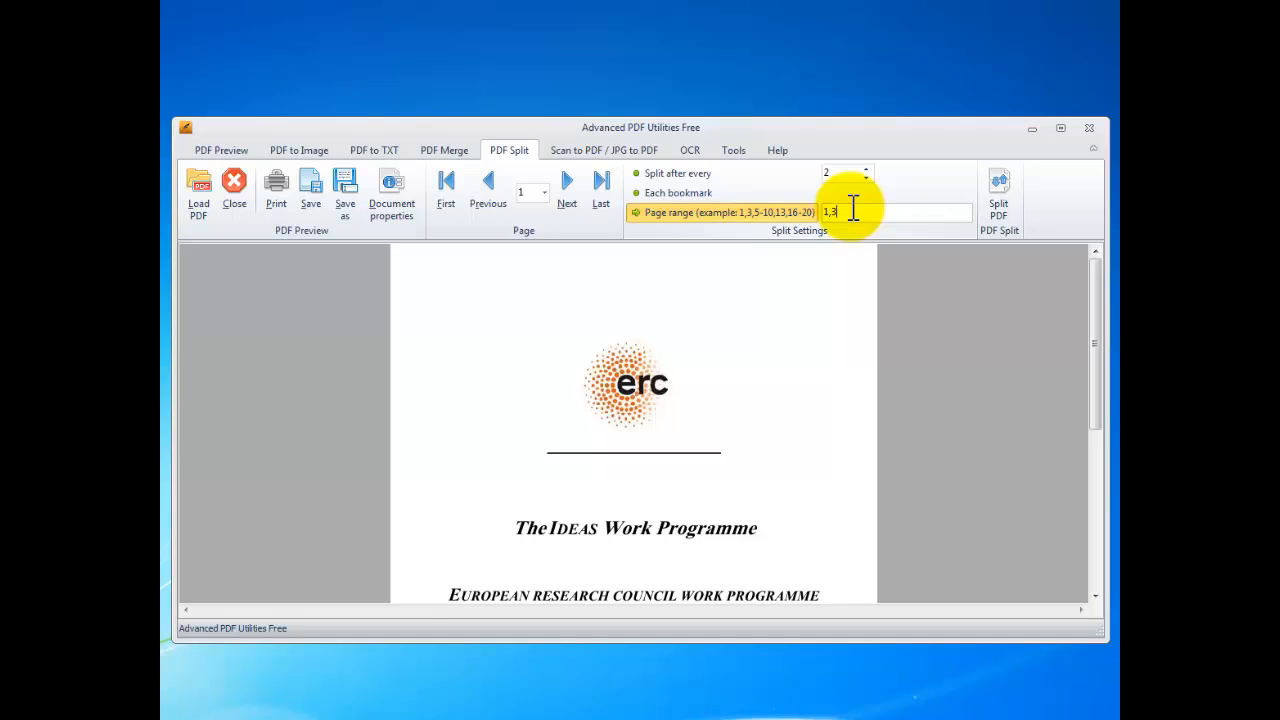
{"action": "type", "text": ","}
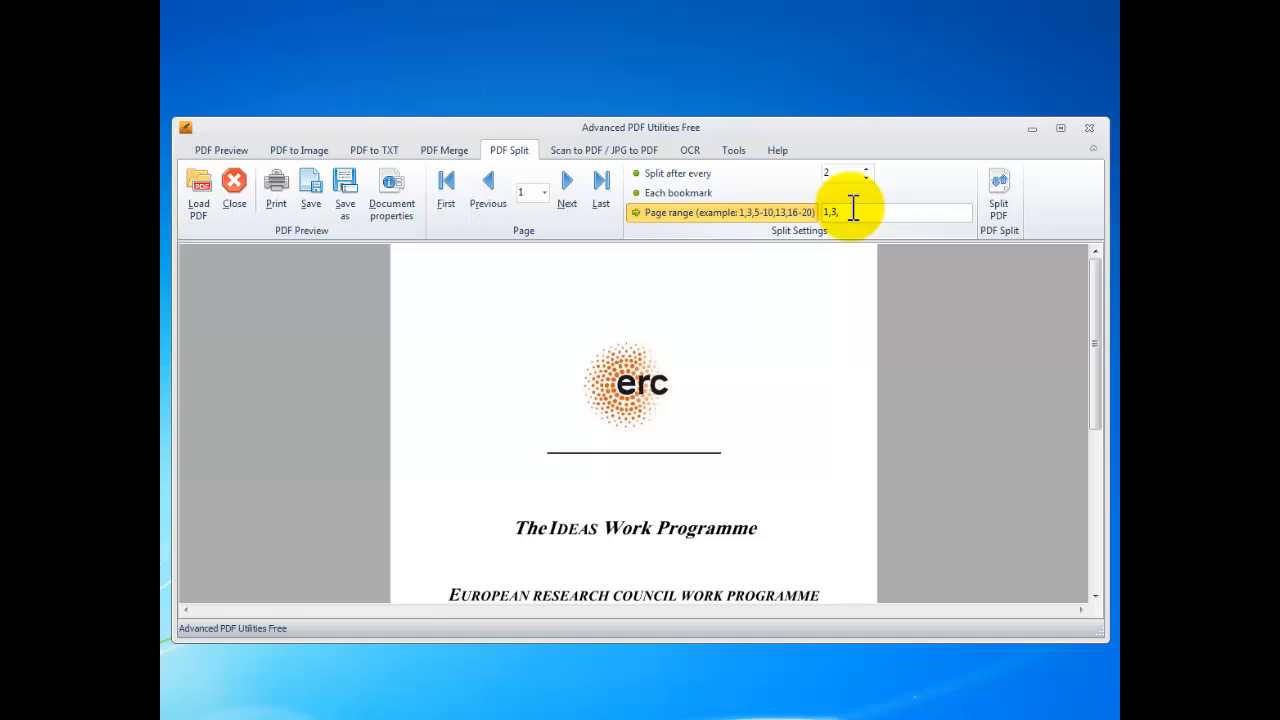
{"action": "type", "text": "4-"}
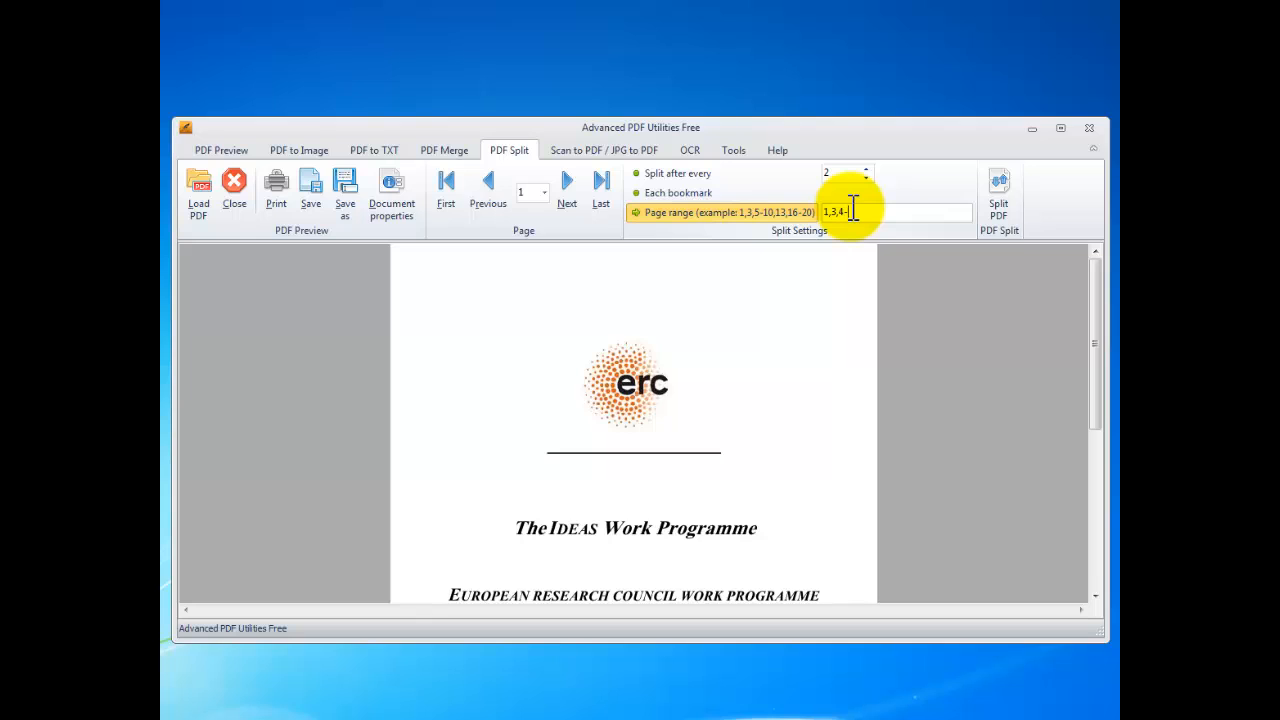
{"action": "type", "text": "6"}
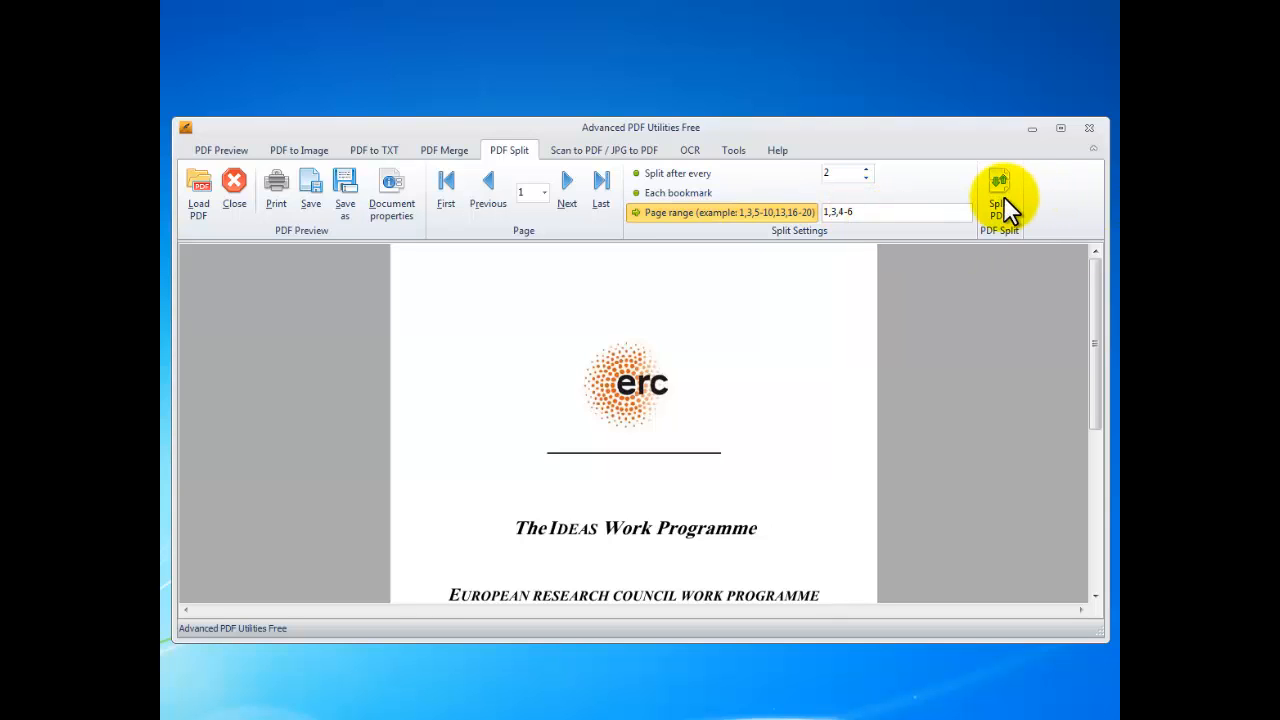
Split the PDF into the chosen output folder and dismiss the success message
{"action": "left_click", "coordinate": [998, 190]}
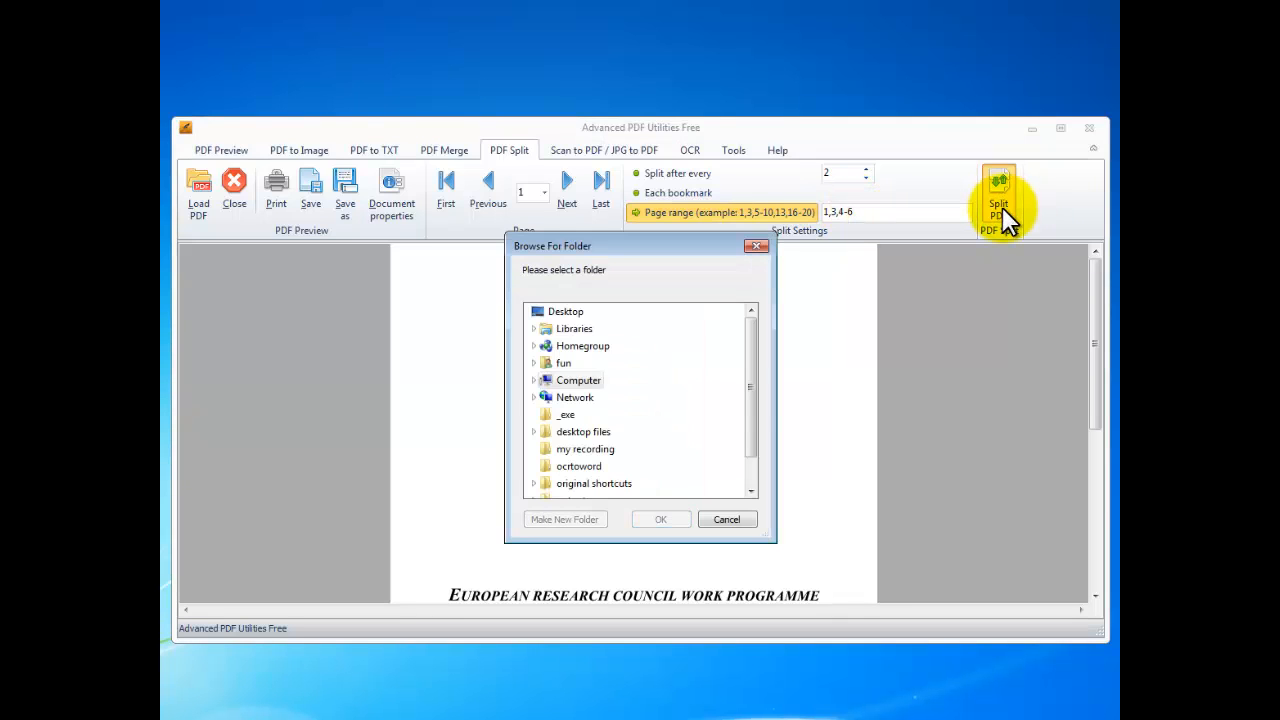
{"action": "scroll", "scroll_direction": "down", "scroll_amount": 3}
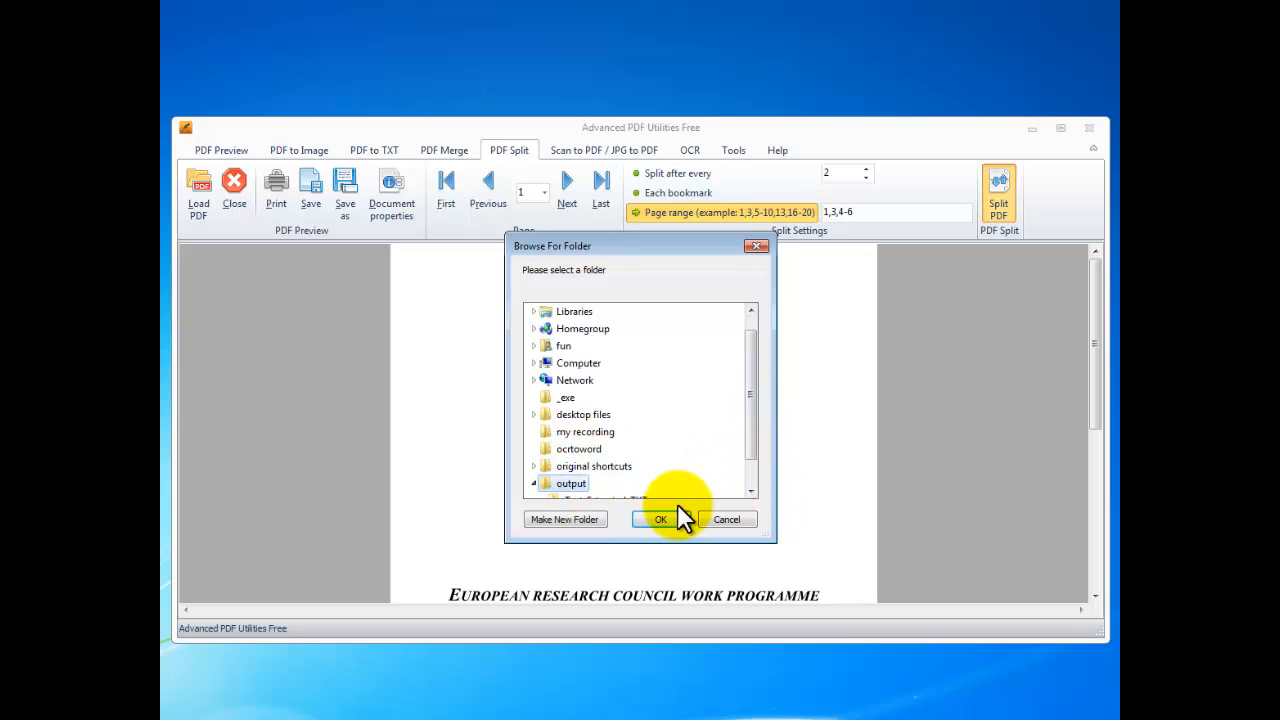
{"action": "left_click", "coordinate": [660, 520]}
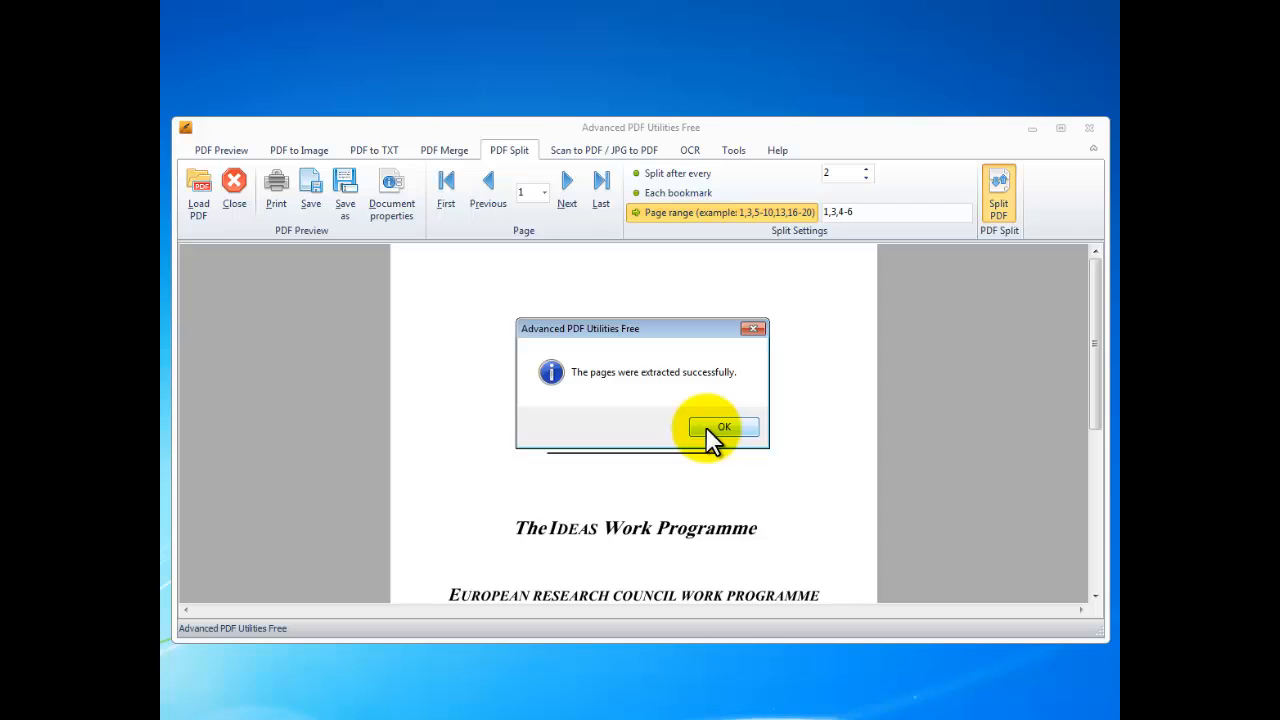
{"action": "left_click", "coordinate": [724, 428]}
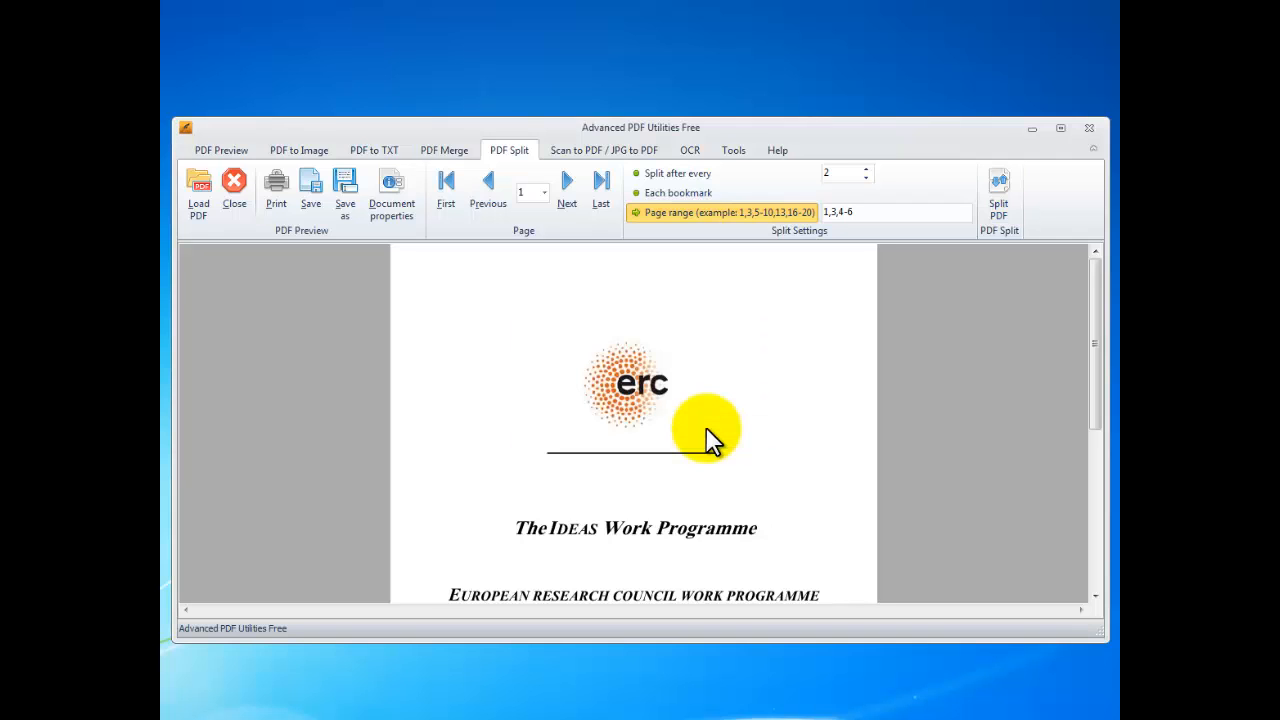